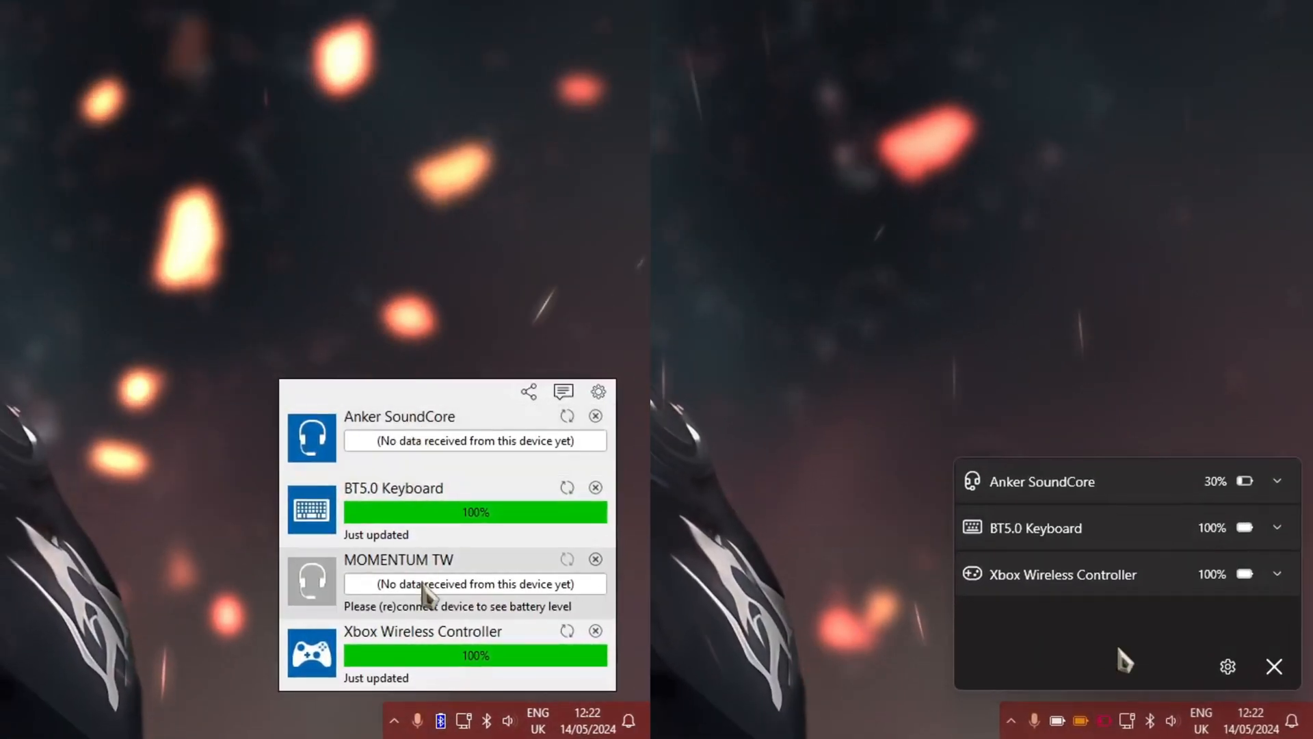
- Expand and collapse the BT5.0 Keyboard row to view its device icon and tray options
left_click(1278, 528)
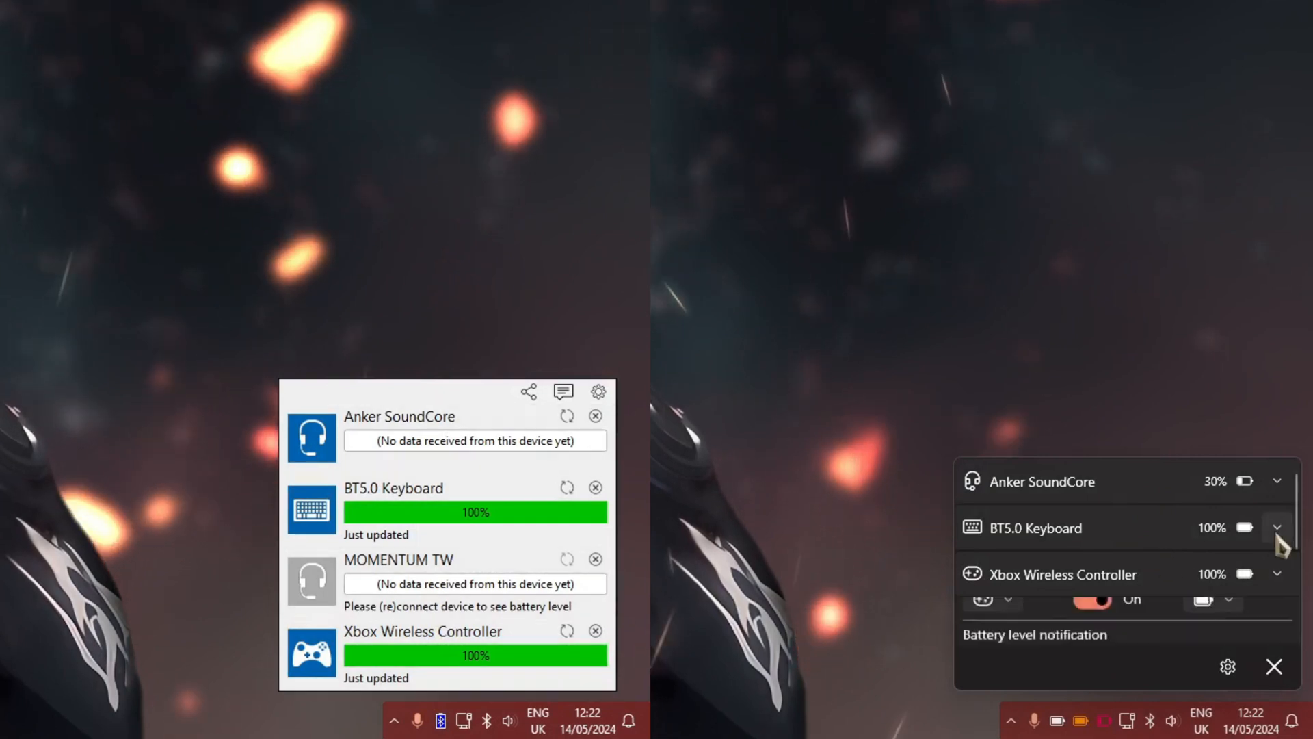
left_click(1276, 528)
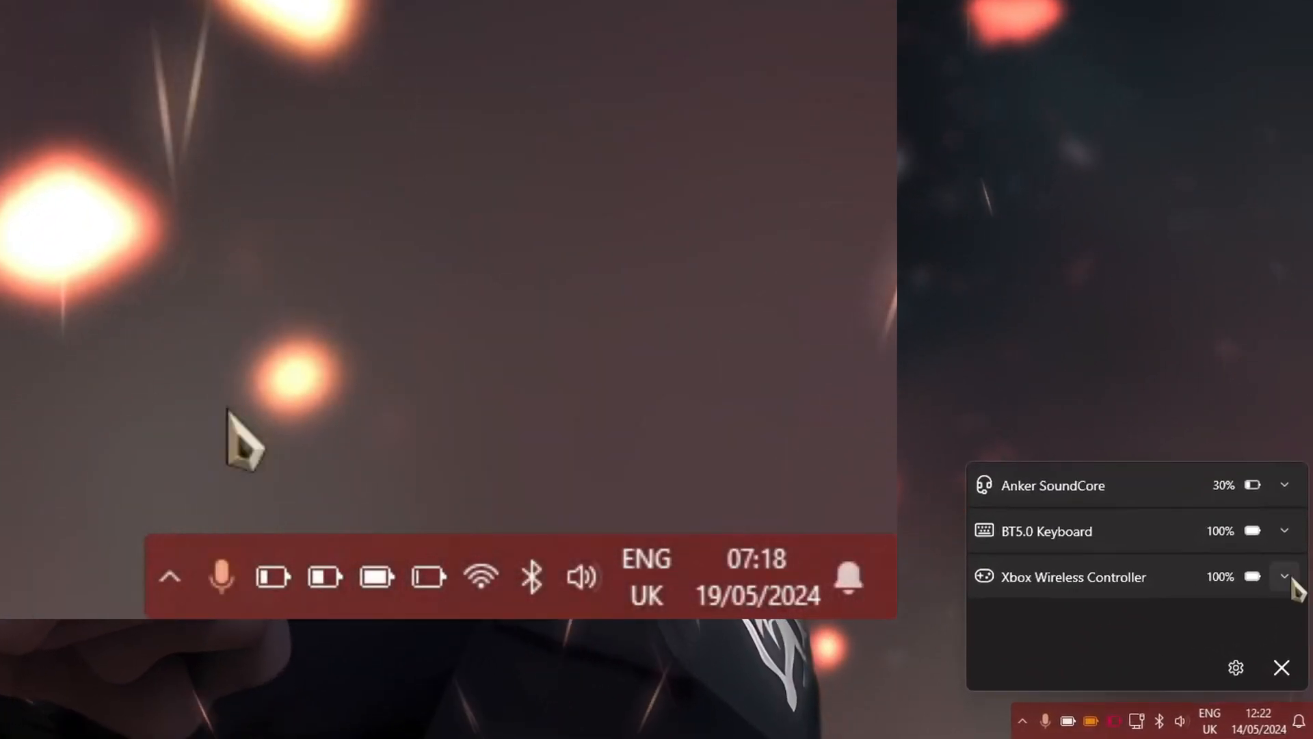
left_click(1285, 531)
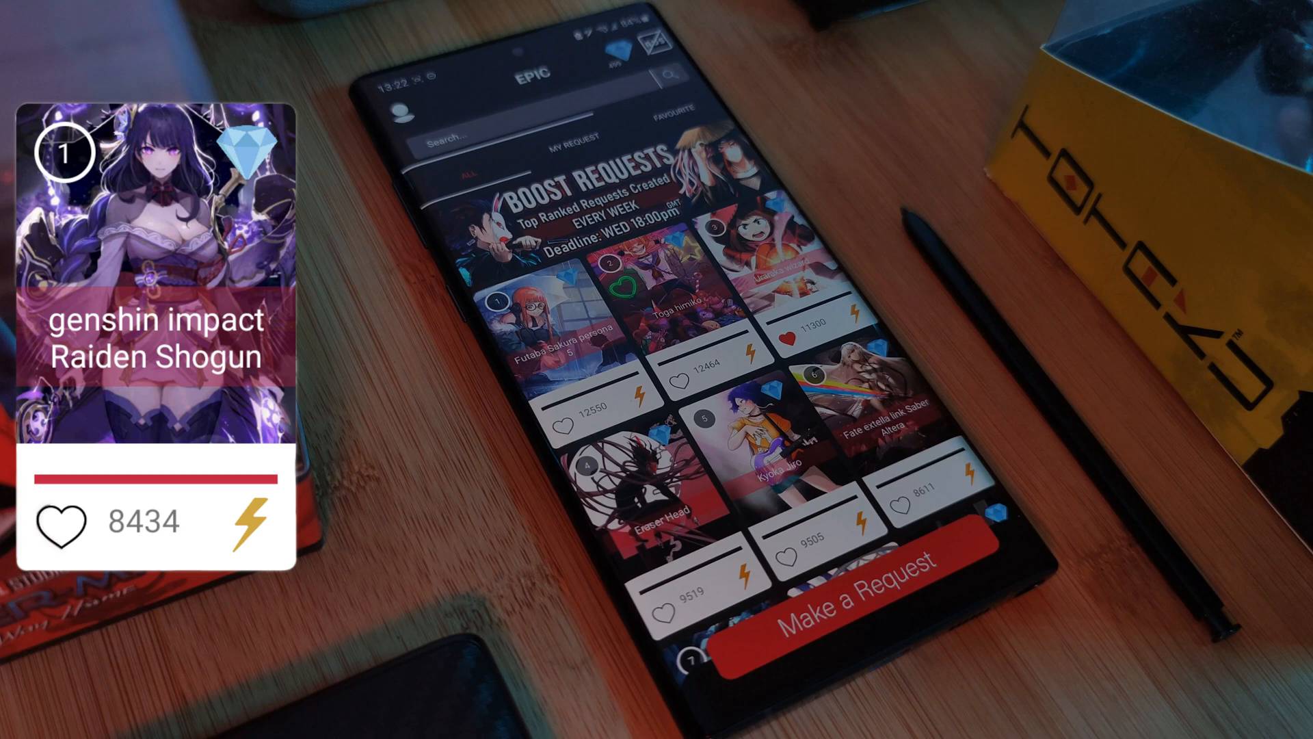
scroll("down", 3)
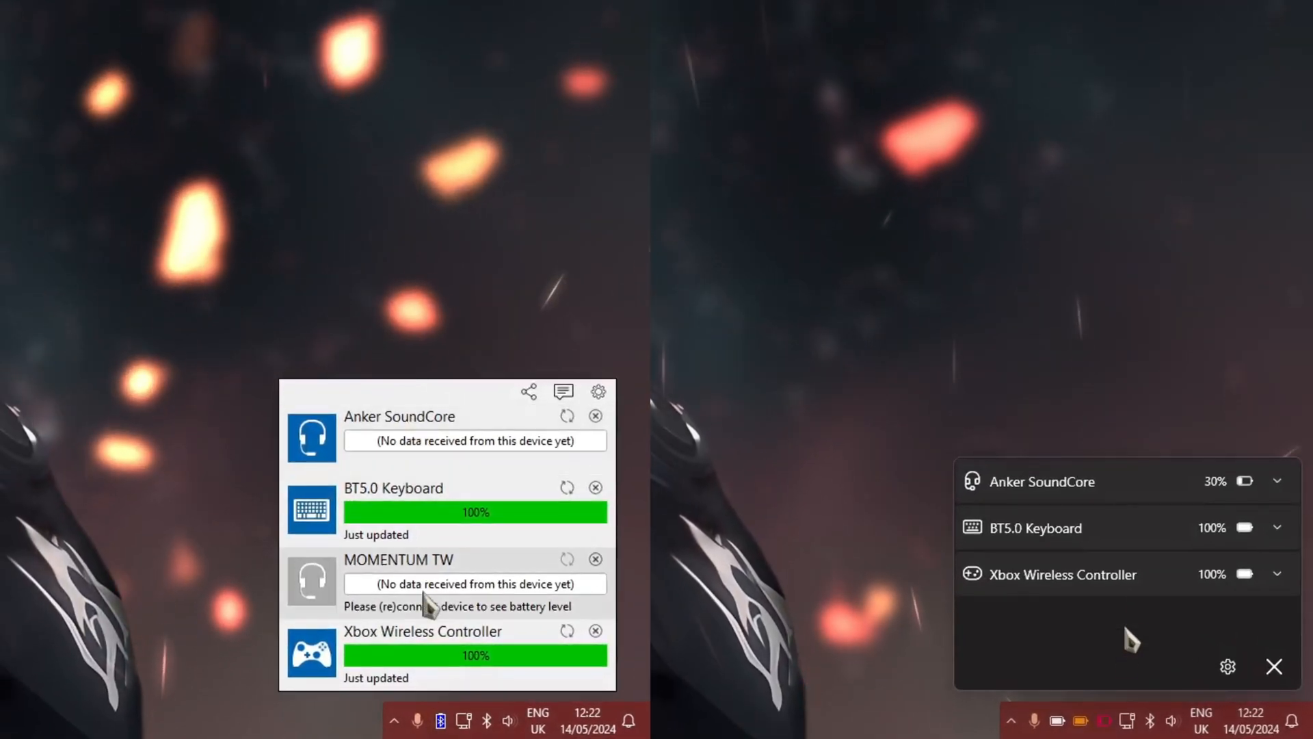
- Reveal the BT5.0 Keyboard's Show in tray and battery level notification options
left_click(1277, 527)
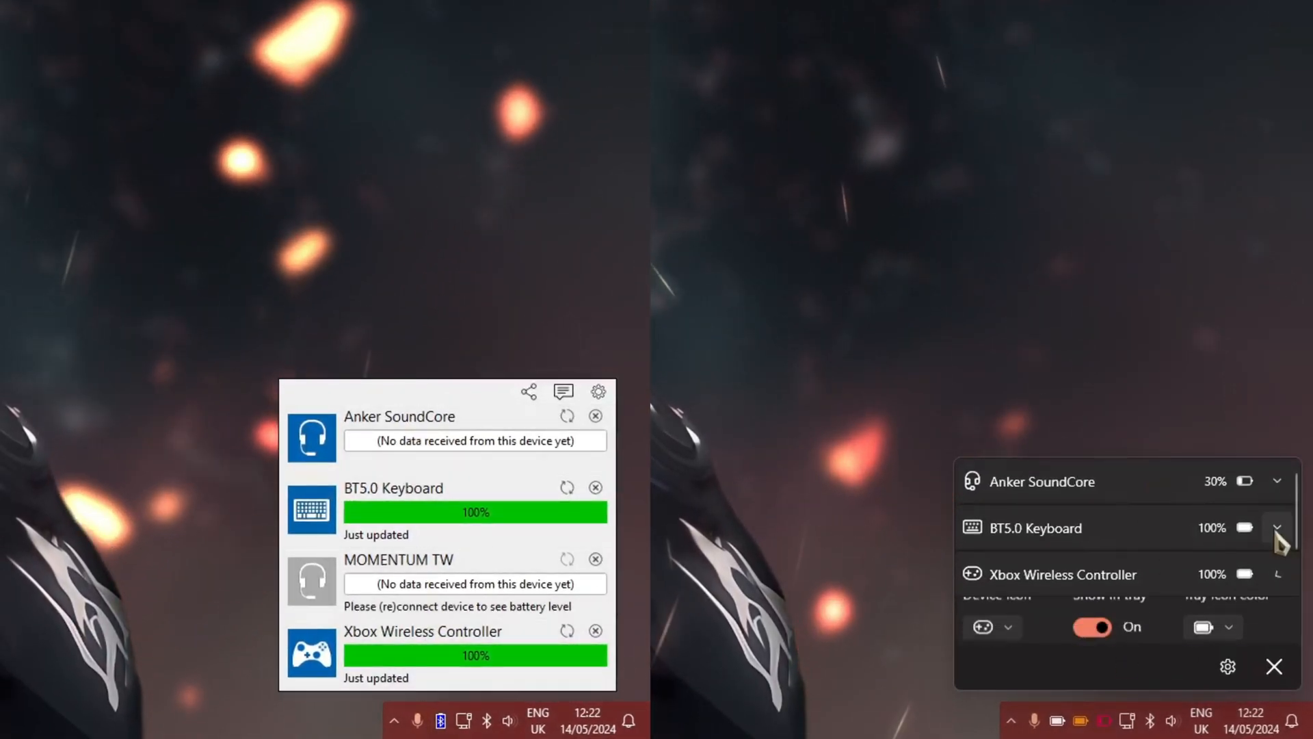
left_click(1277, 528)
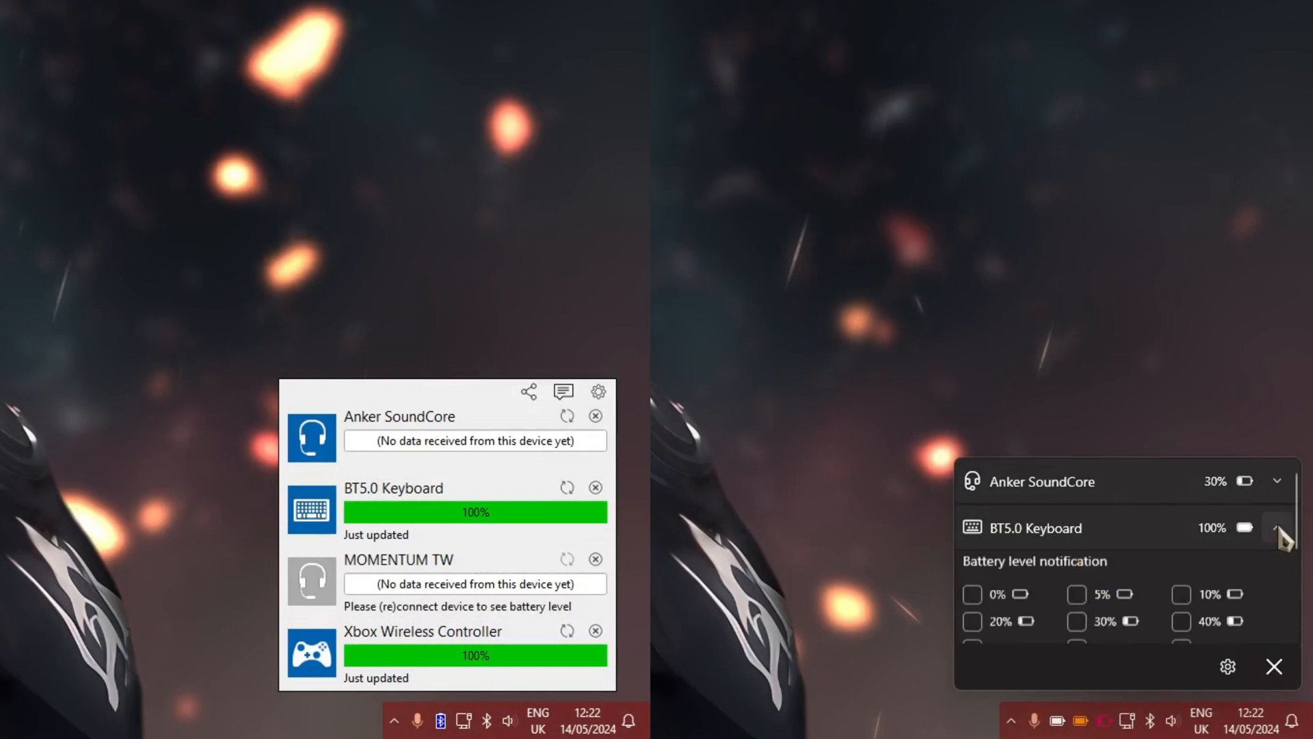
left_click(1278, 535)
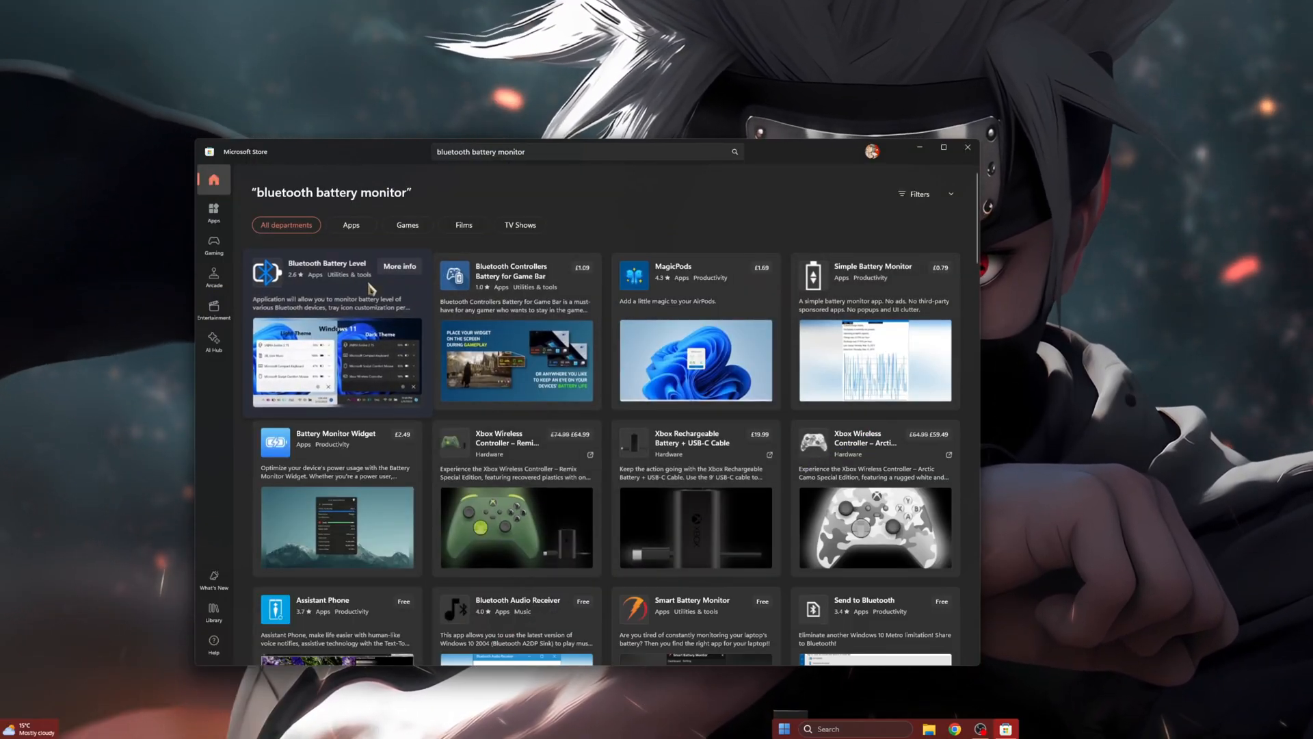
- View the Bluetooth Battery Level store listing with its price and Free trial button
left_click(327, 264)
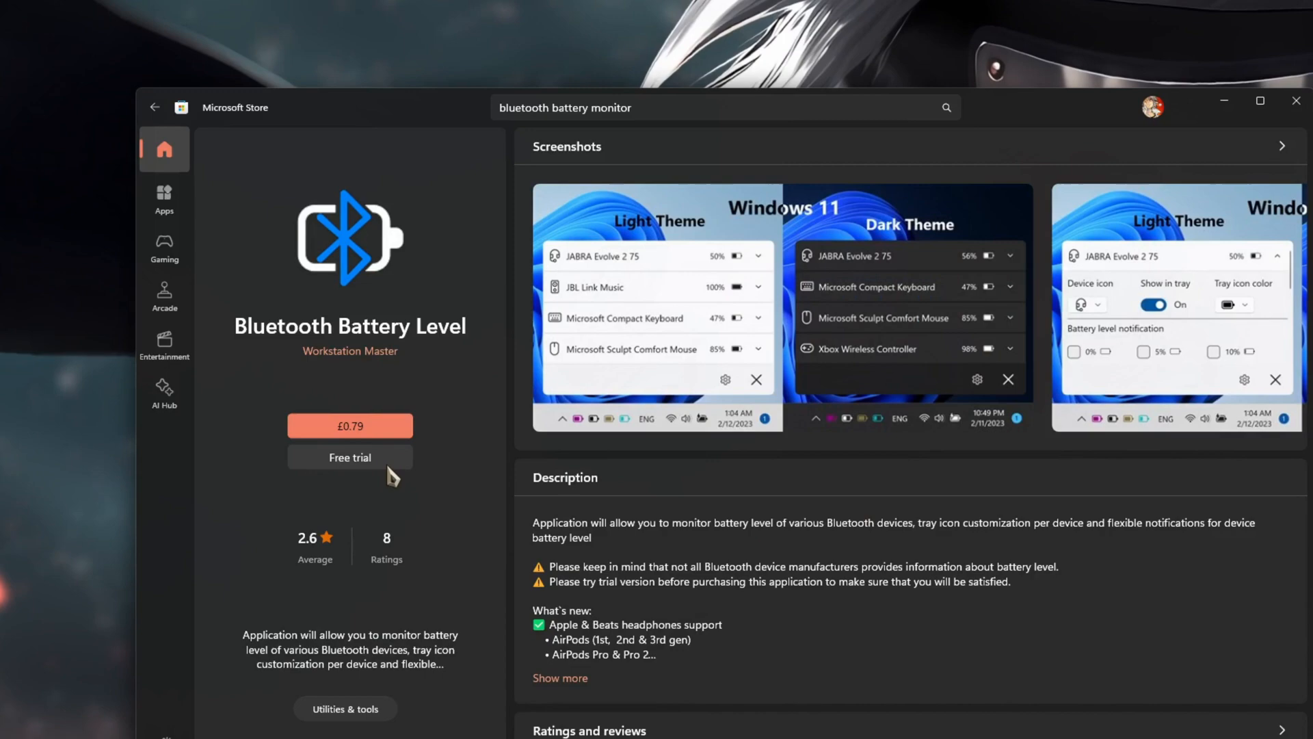
left_click(349, 457)
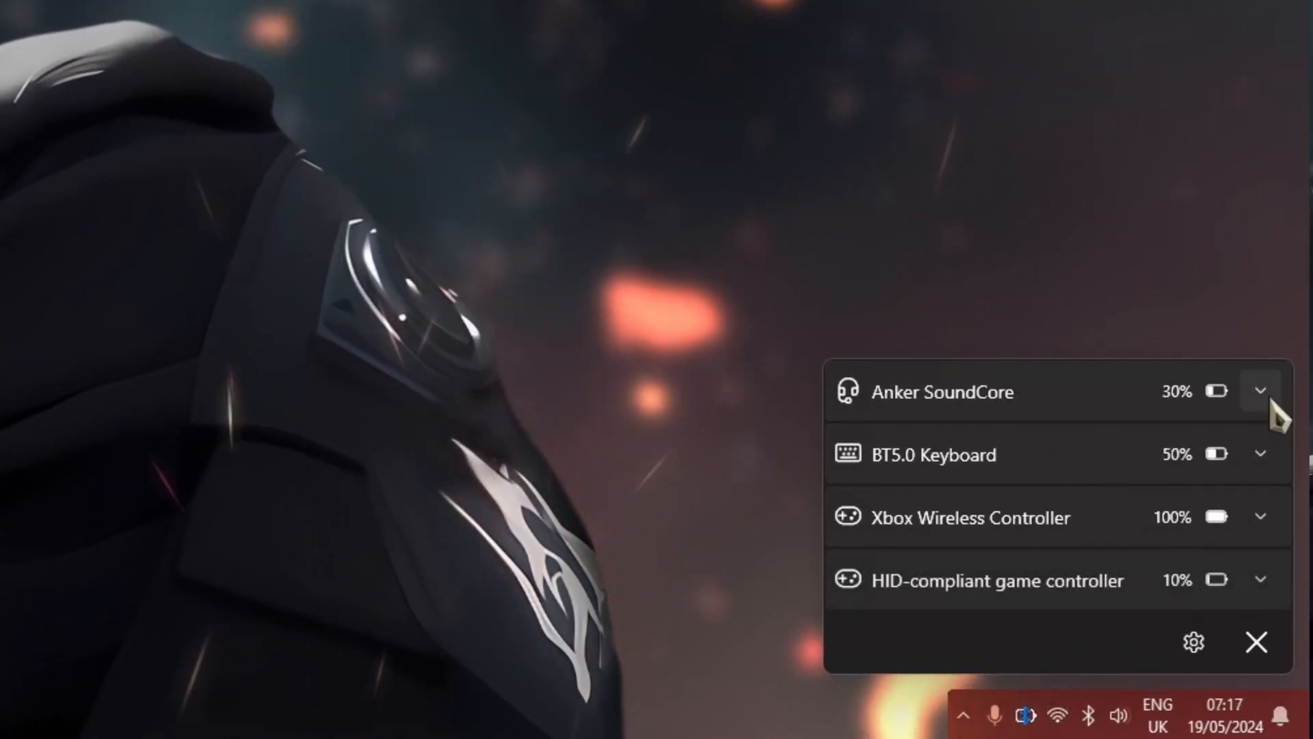
- Expand Anker SoundCore and toggle its Show in tray and notification checkboxes
left_click(1260, 390)
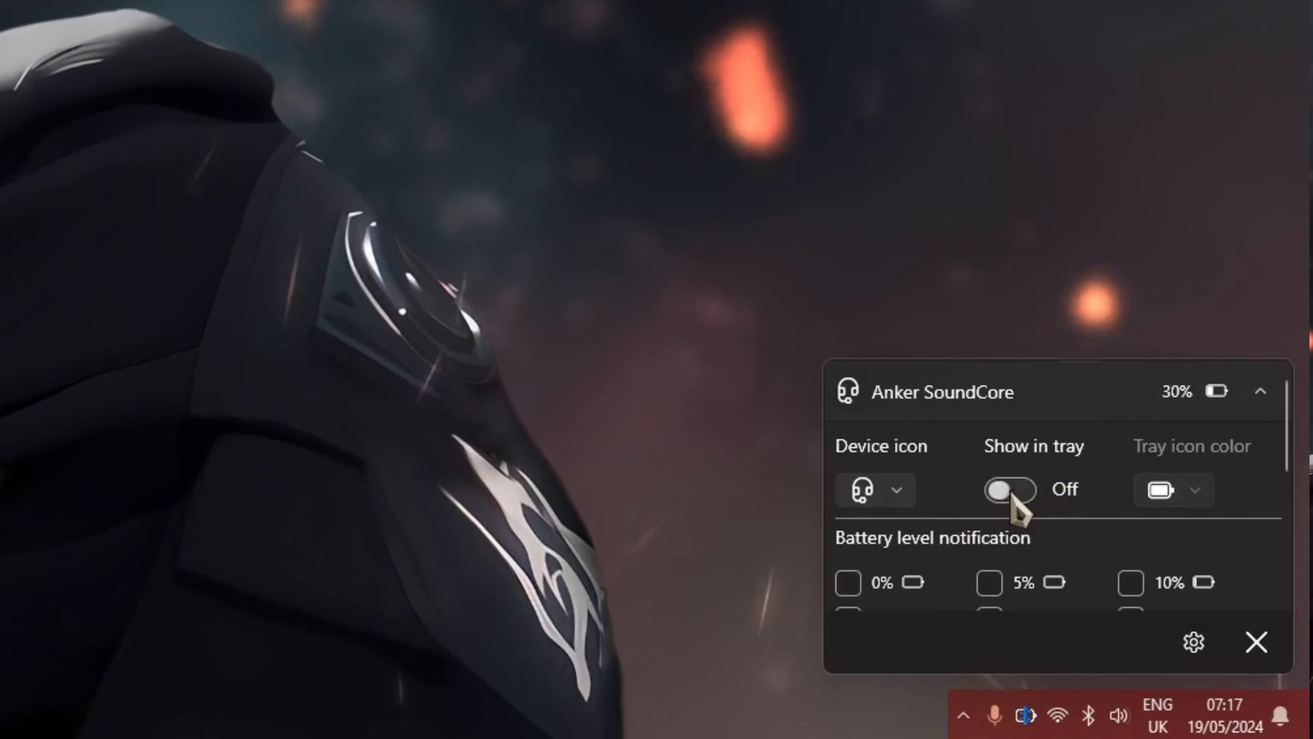
left_click(1010, 490)
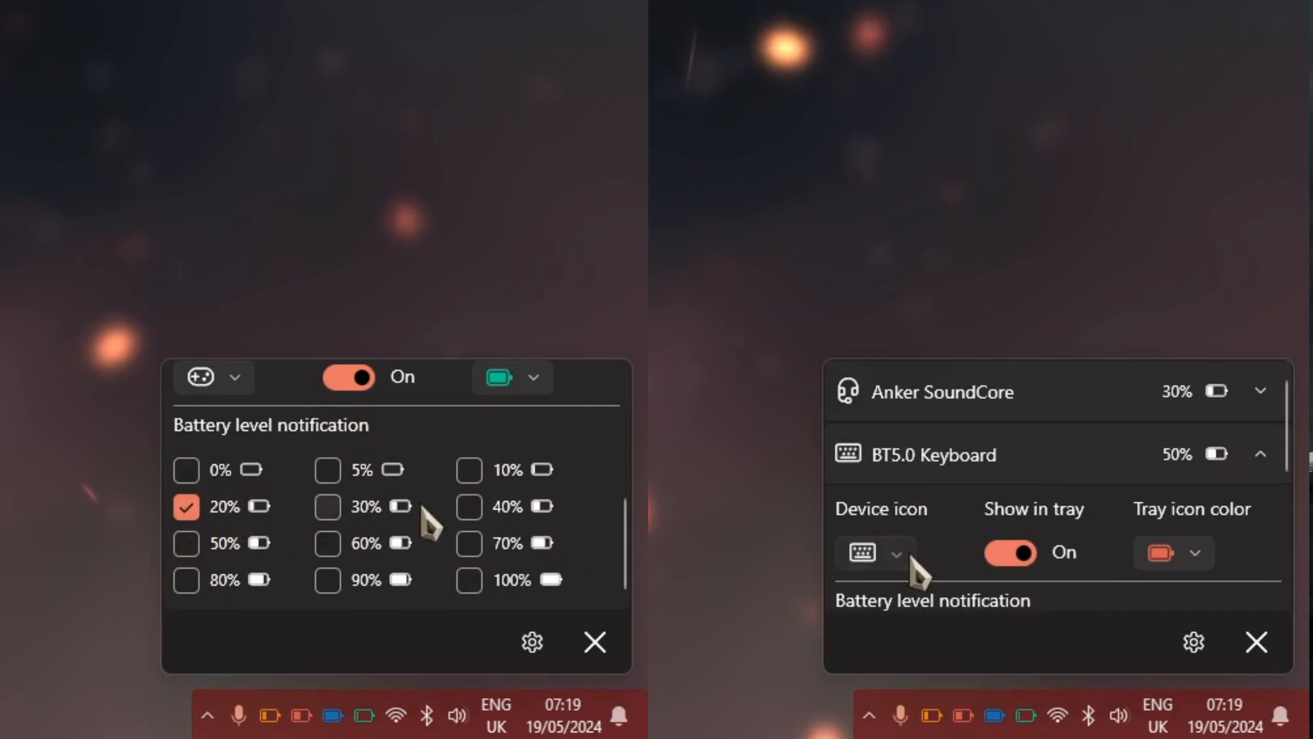
left_click(874, 551)
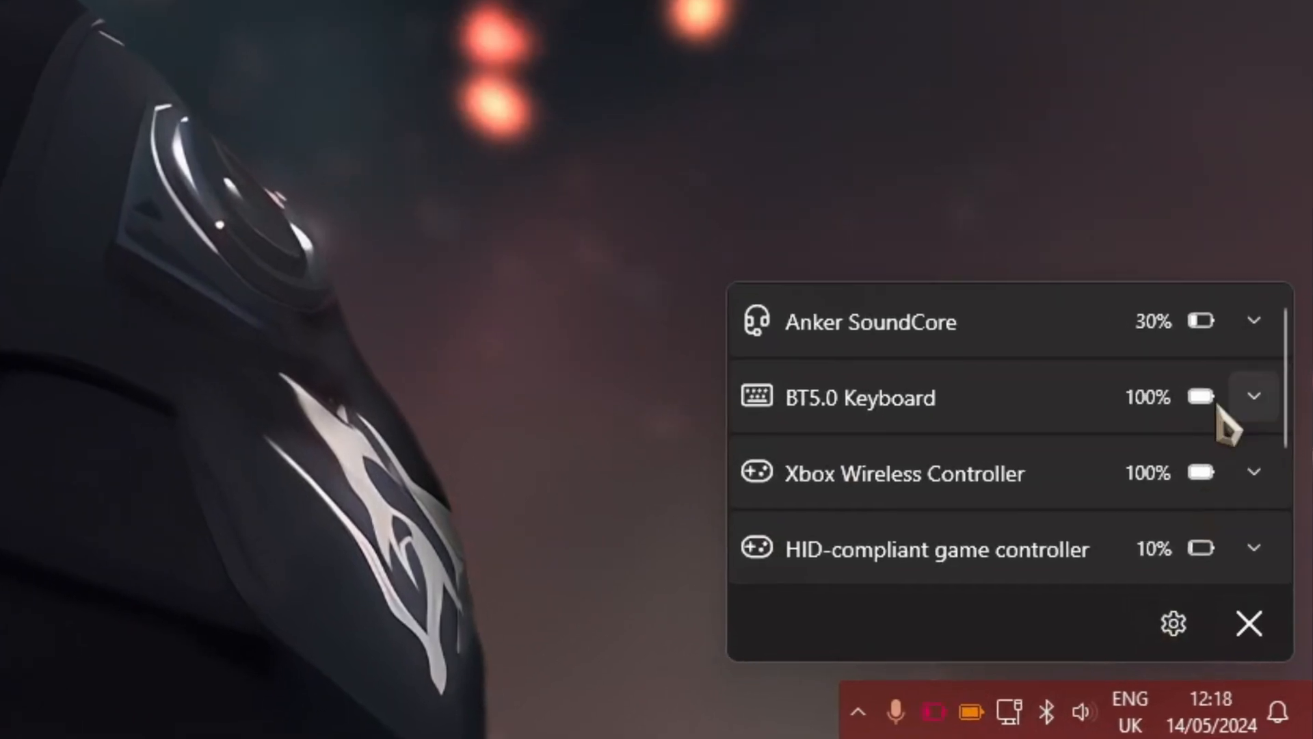
- Review the BT5.0 Keyboard and startup/locale settings, then exit the app
left_click(1174, 623)
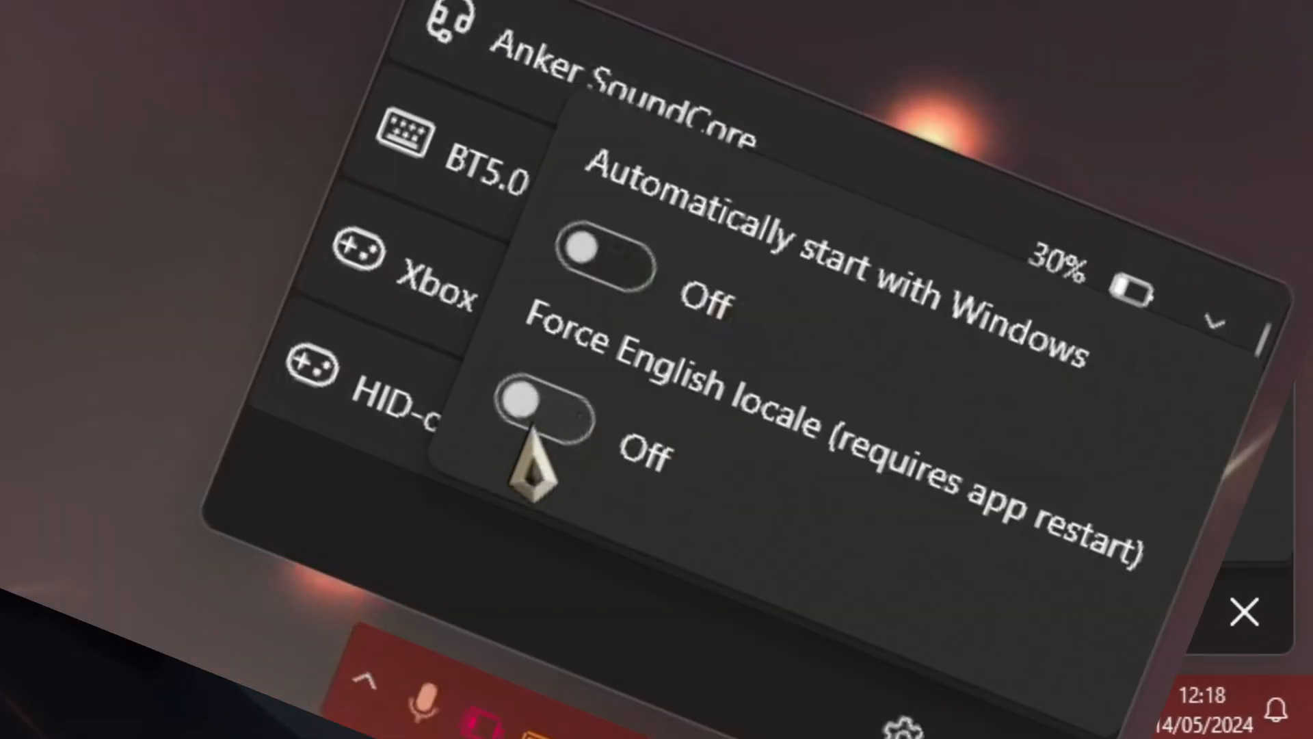
left_click(1245, 611)
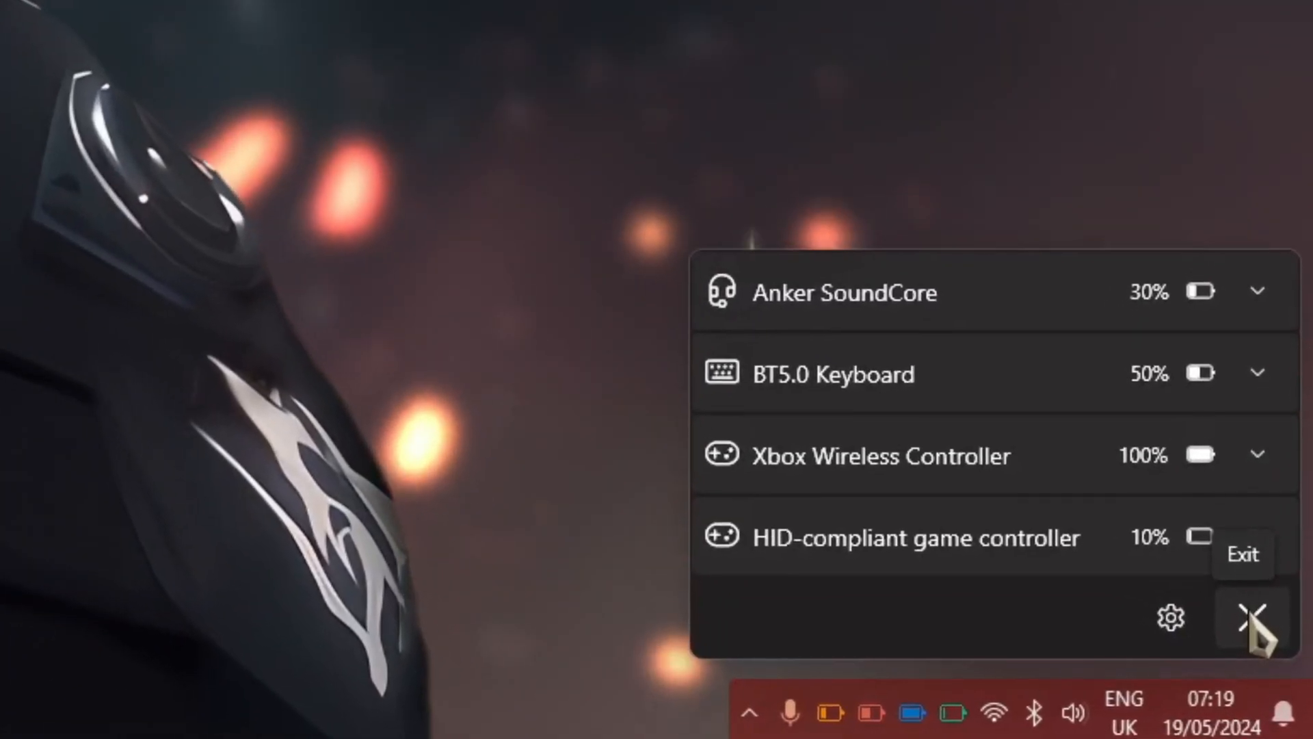
left_click(1255, 617)
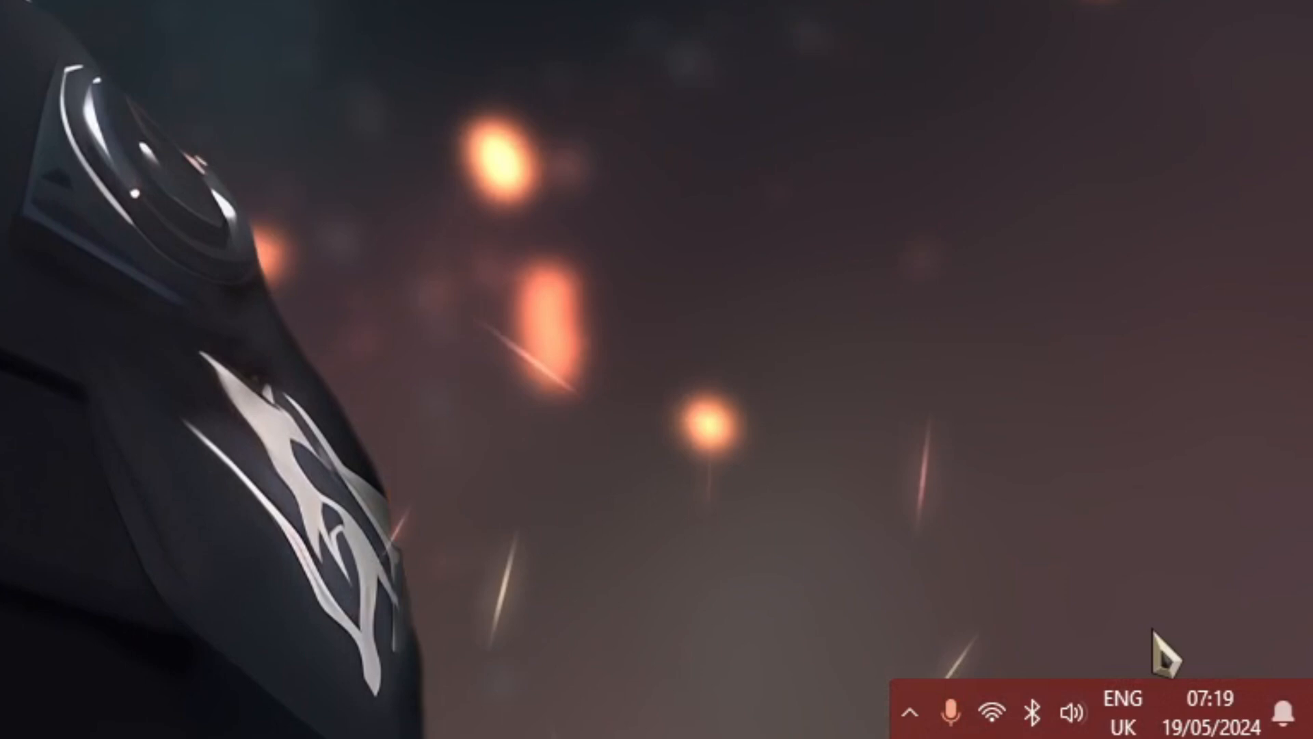
left_click(912, 712)
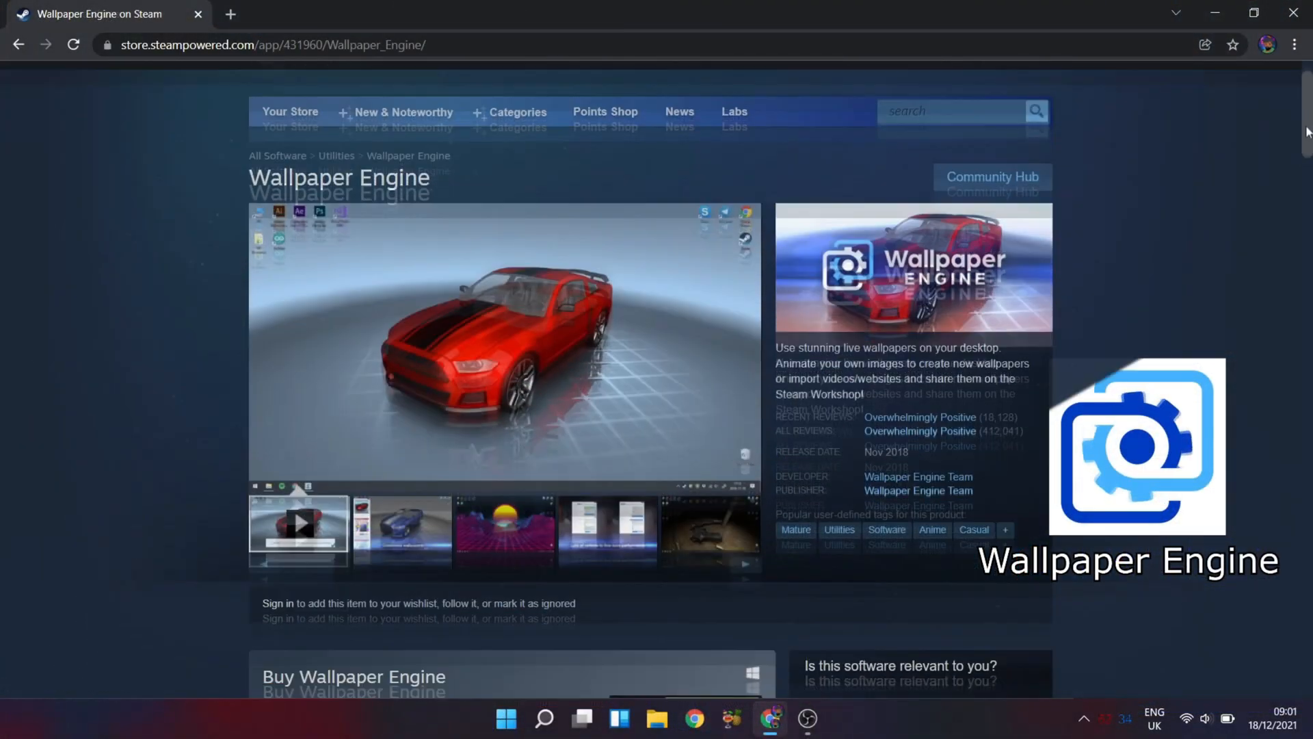
scroll("down", 3)
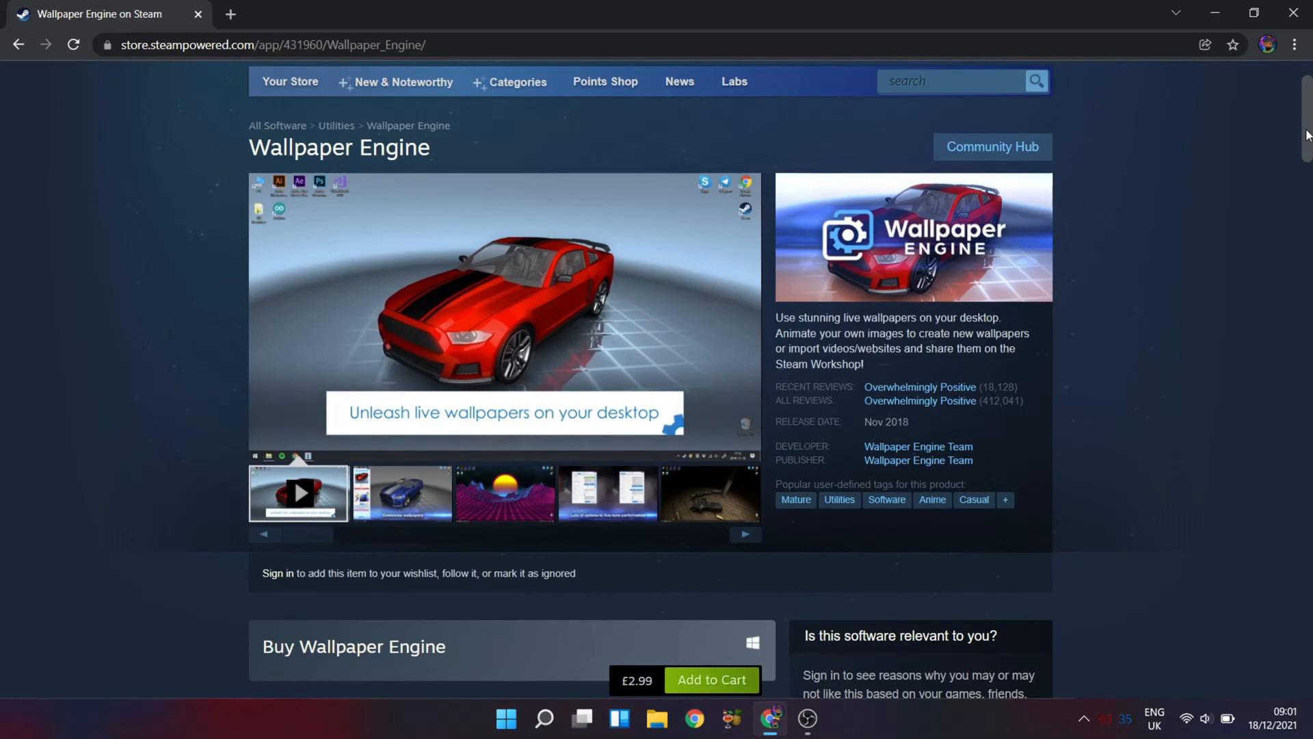
scroll("down", 3)
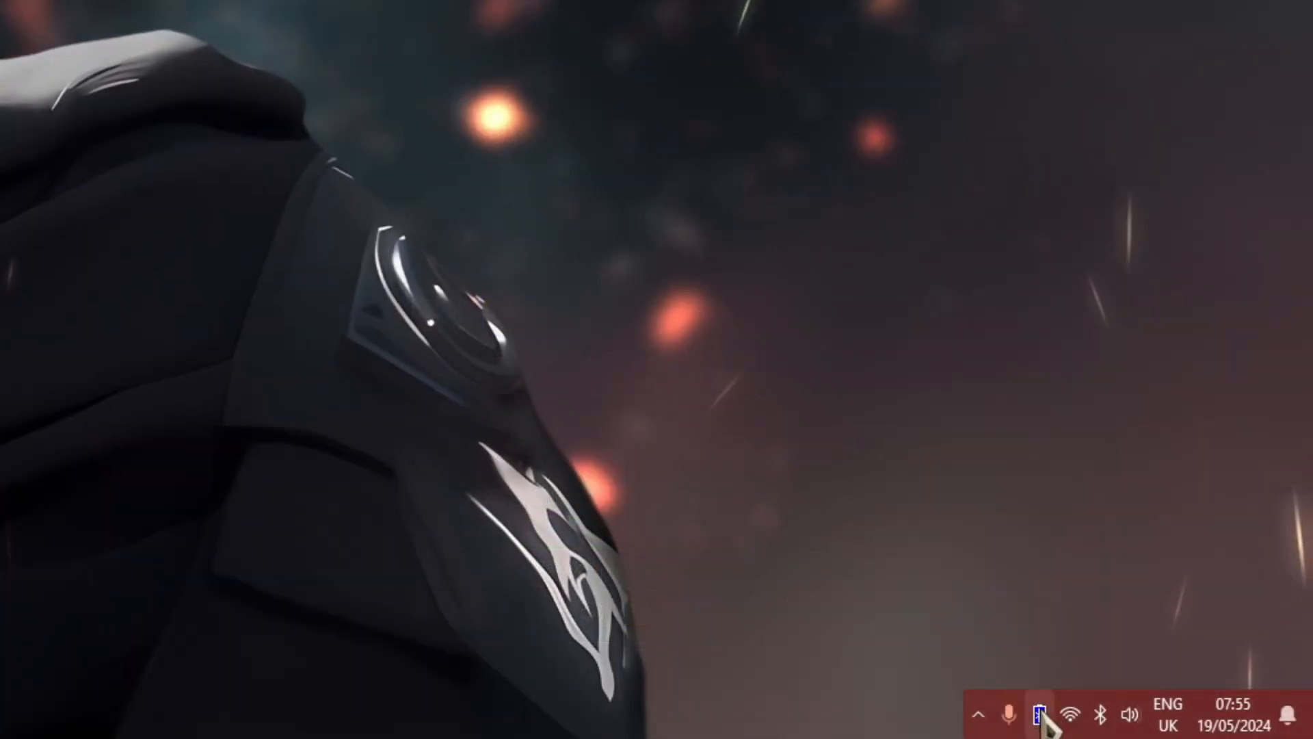
left_click(1038, 714)
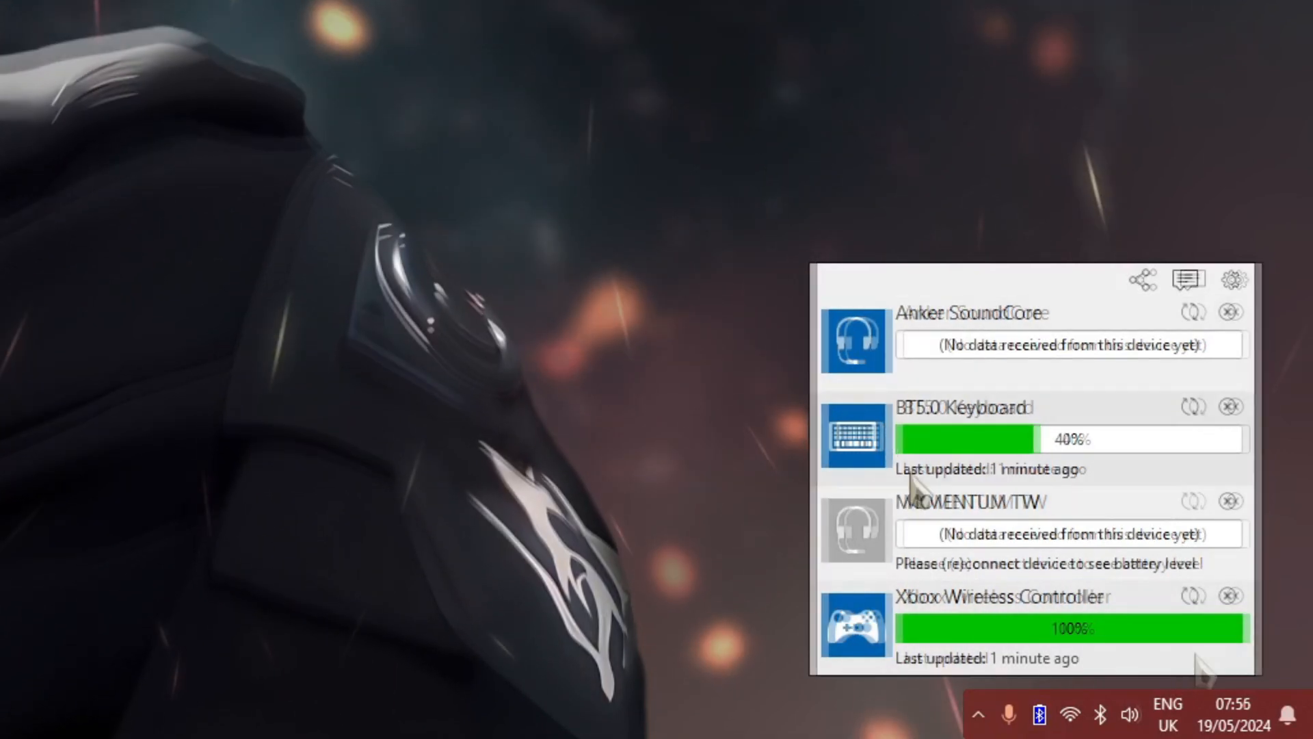
mouse_move(1228, 408)
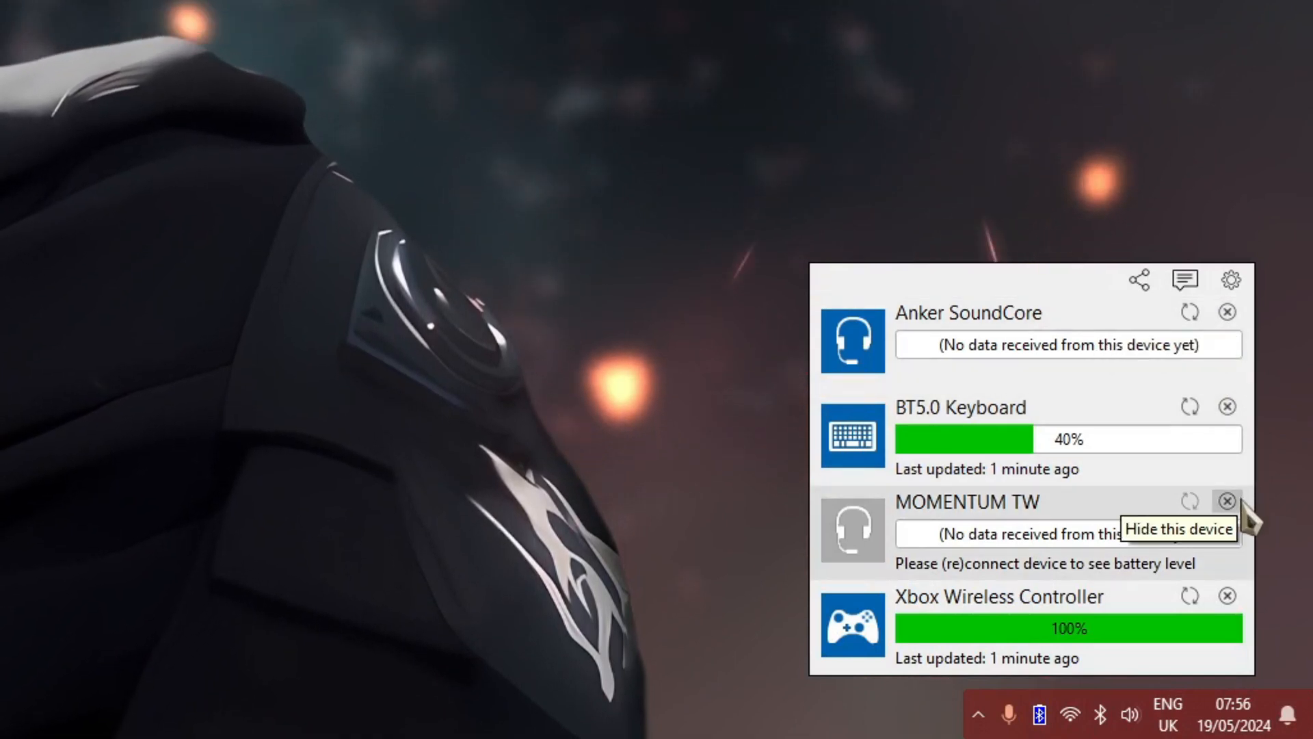
mouse_move(1189, 500)
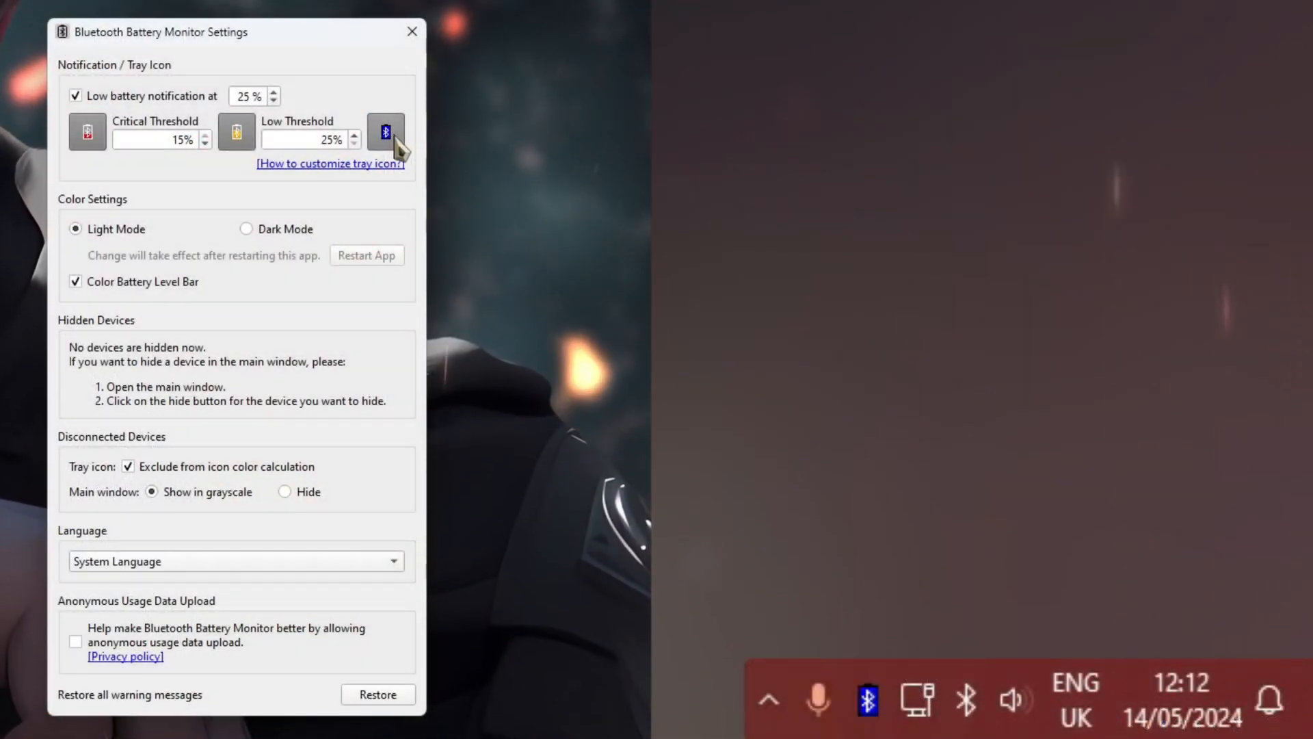
left_click(386, 131)
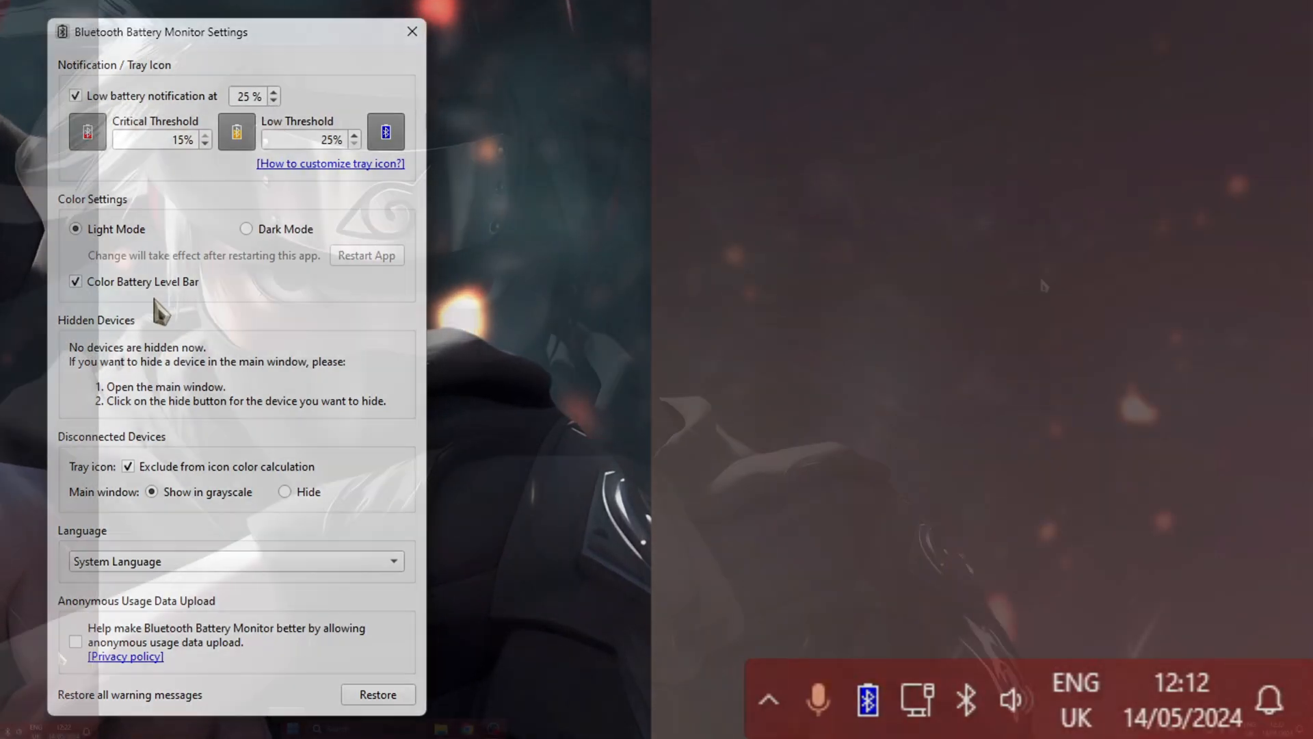
left_click(412, 32)
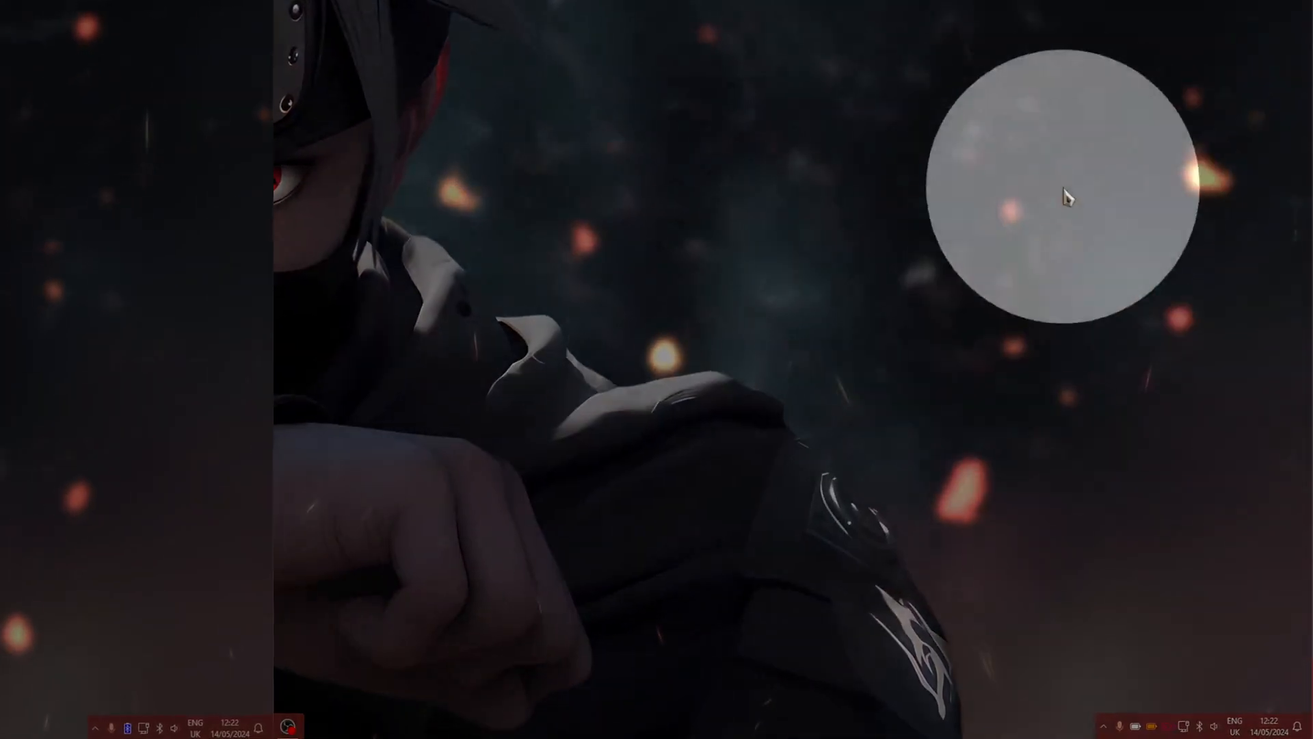
- Expand the Xbox Wireless Controller's icon, tray and tray colour options
left_click(371, 722)
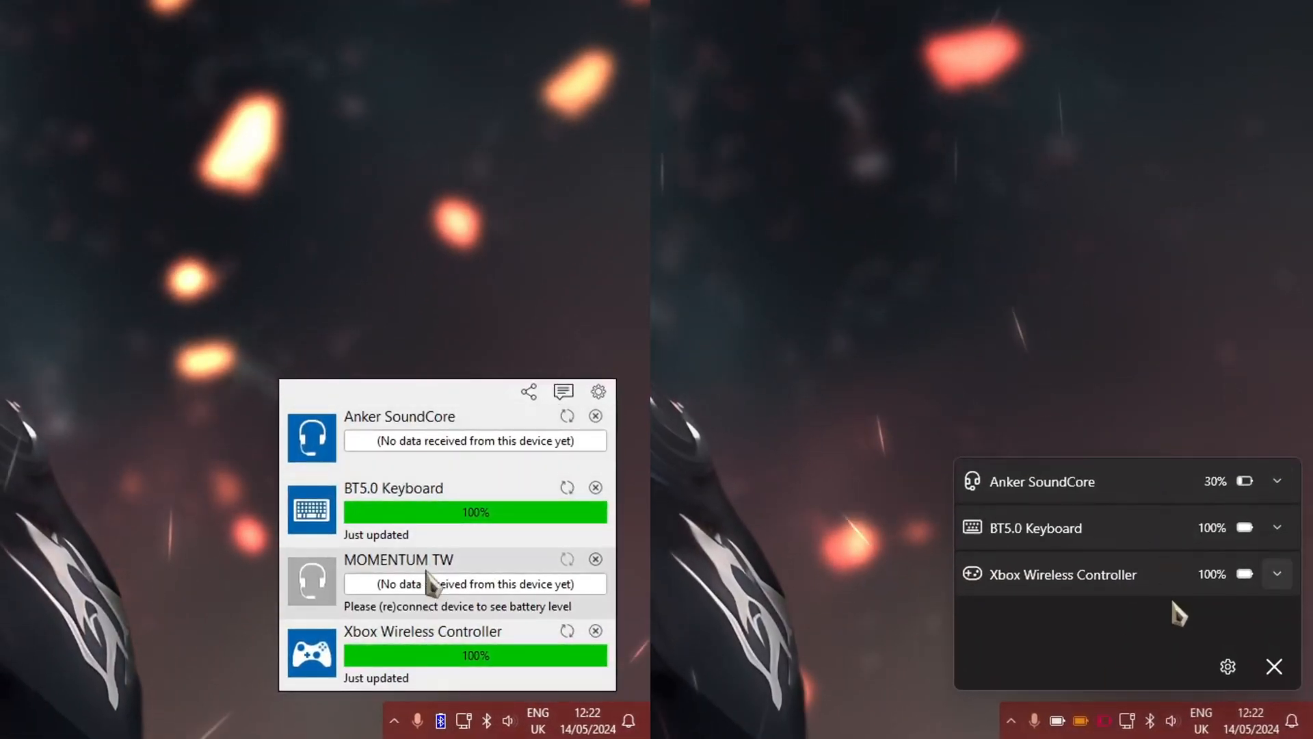
left_click(1277, 573)
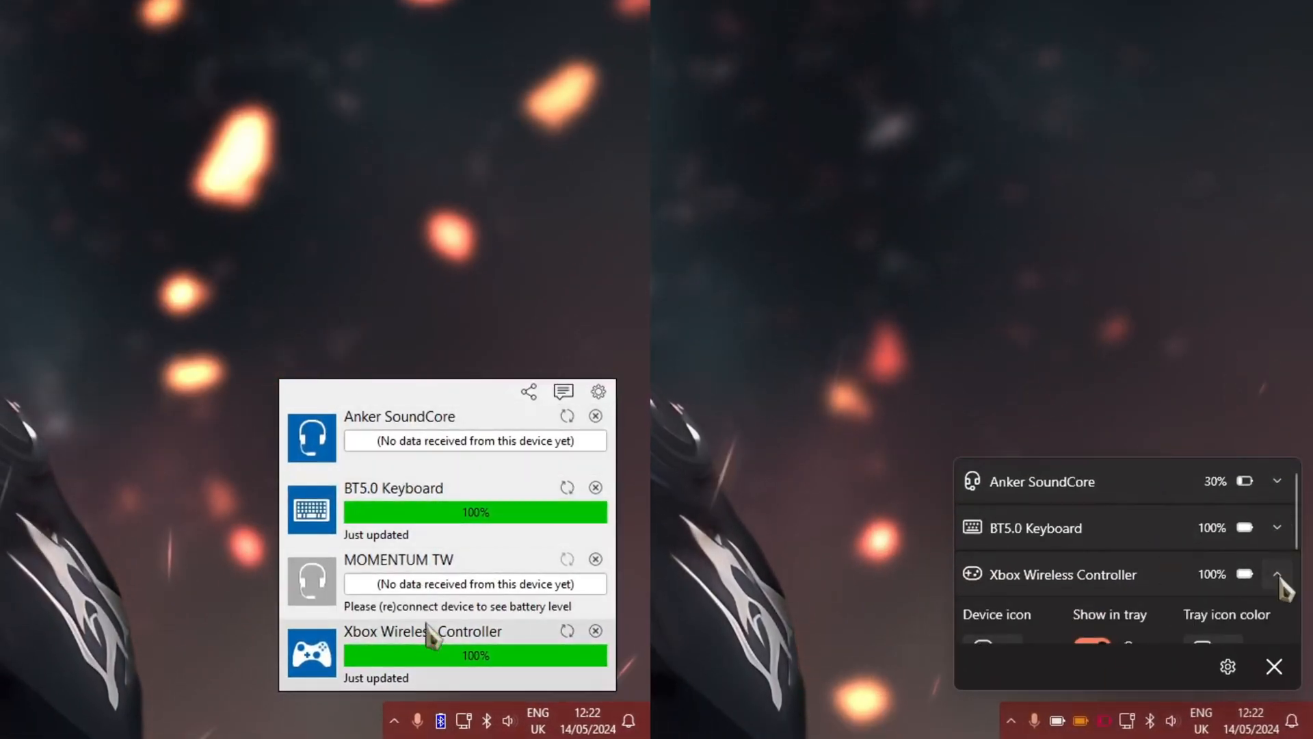